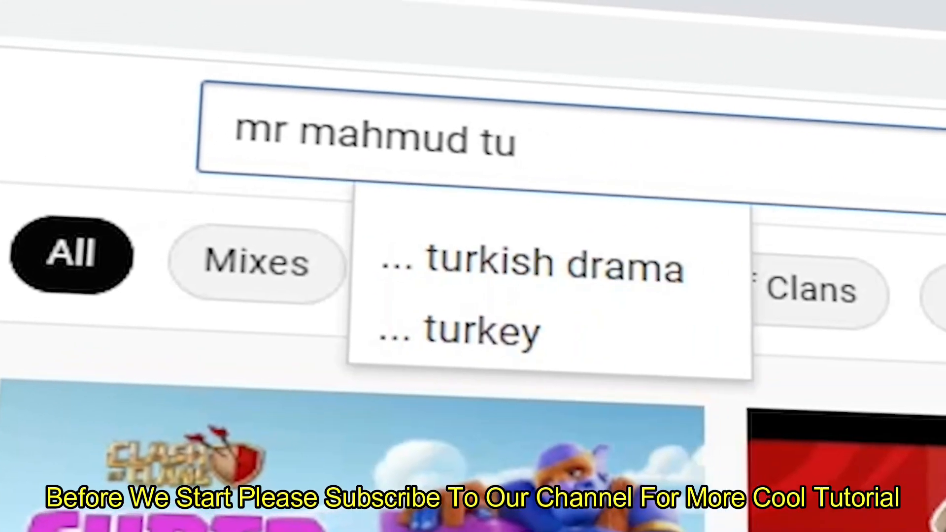
Run the YouTube search for the Filmora tutorial channel and subscribe to it.
key("Return")
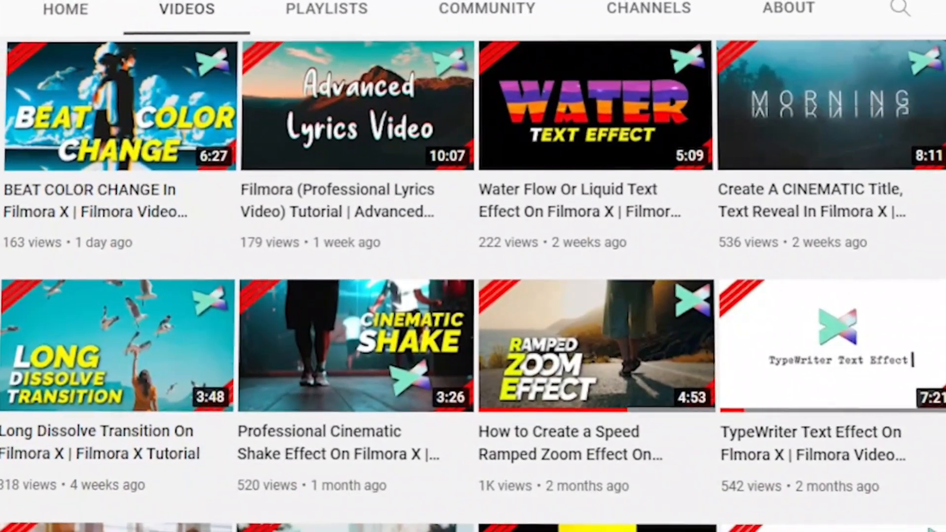
scroll("up", 3)
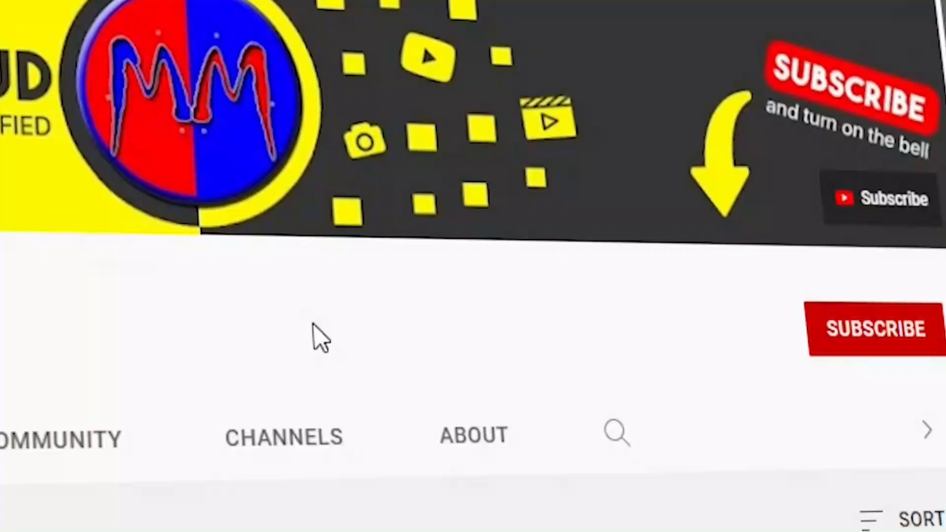
left_click(874, 329)
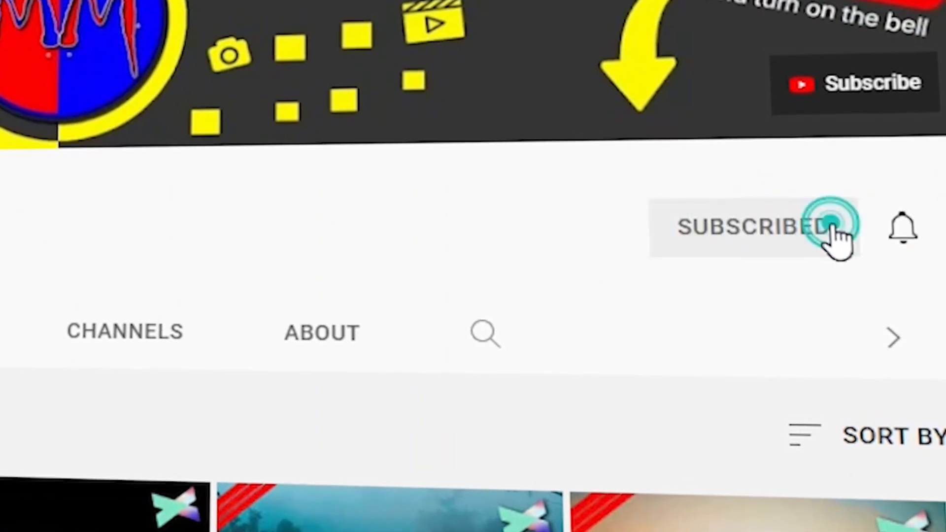
left_click(902, 228)
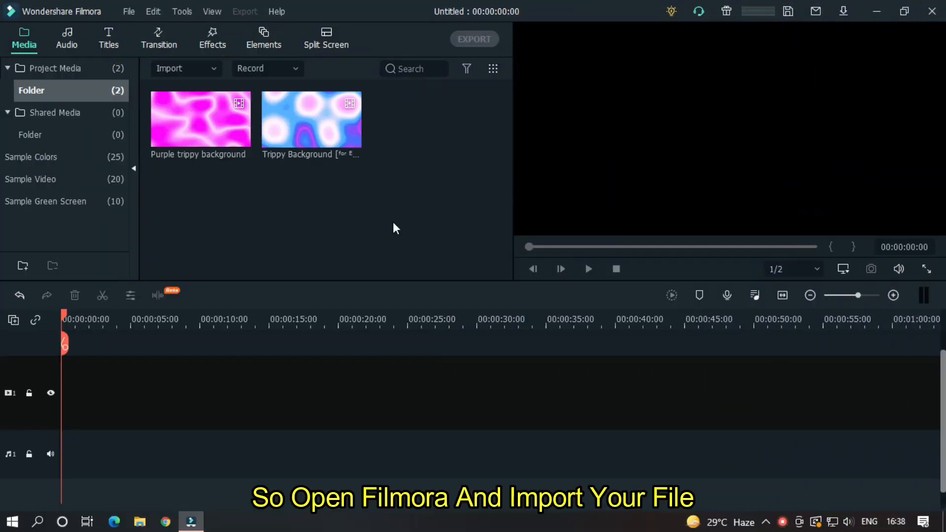
mouse_move(403, 145)
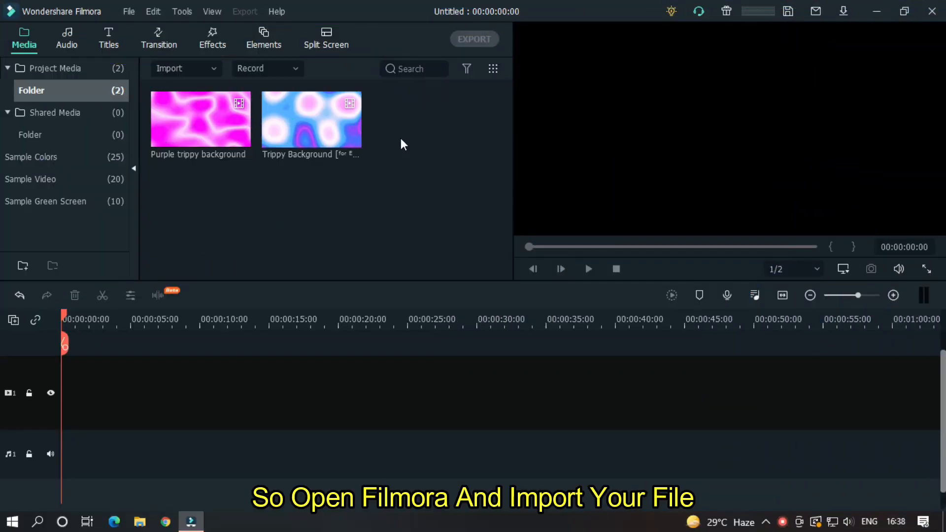
mouse_move(406, 170)
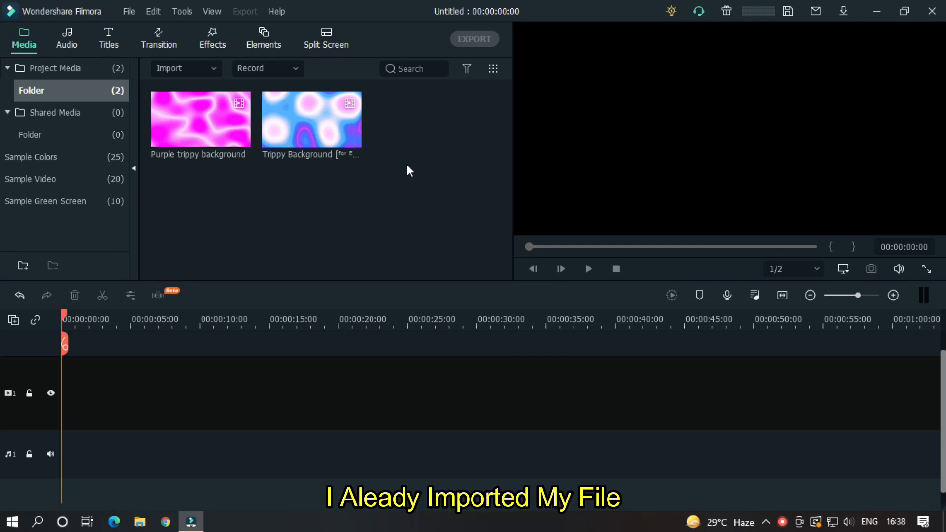
mouse_move(376, 187)
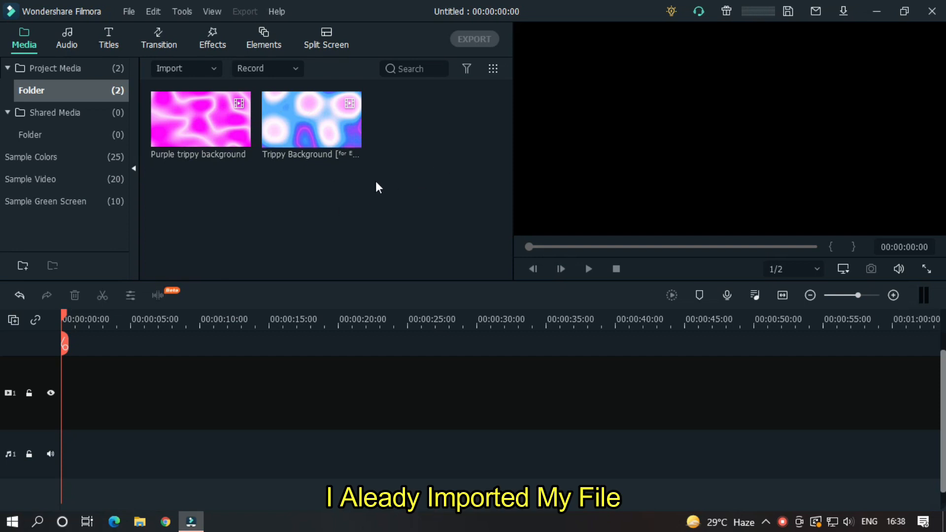
Show Sample Colors in Media and scroll down to the Black clip.
left_click(30, 156)
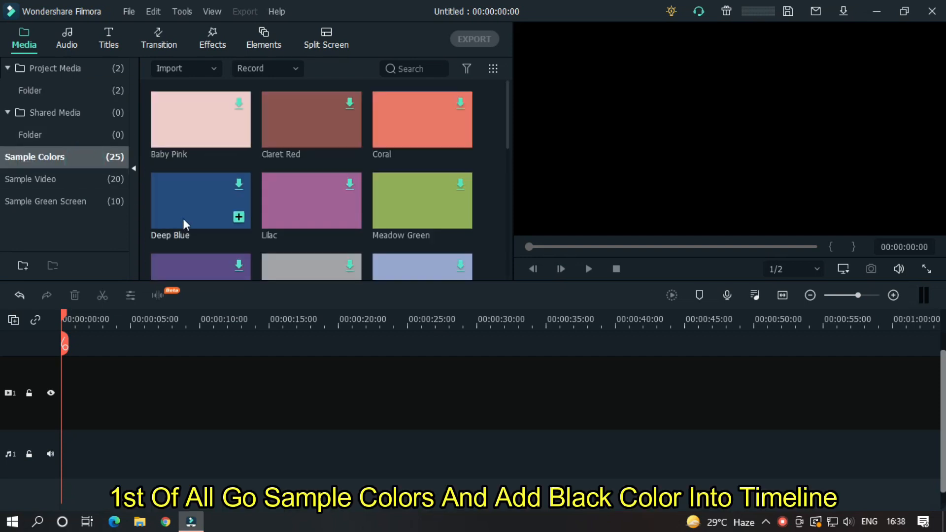
scroll("down", 3)
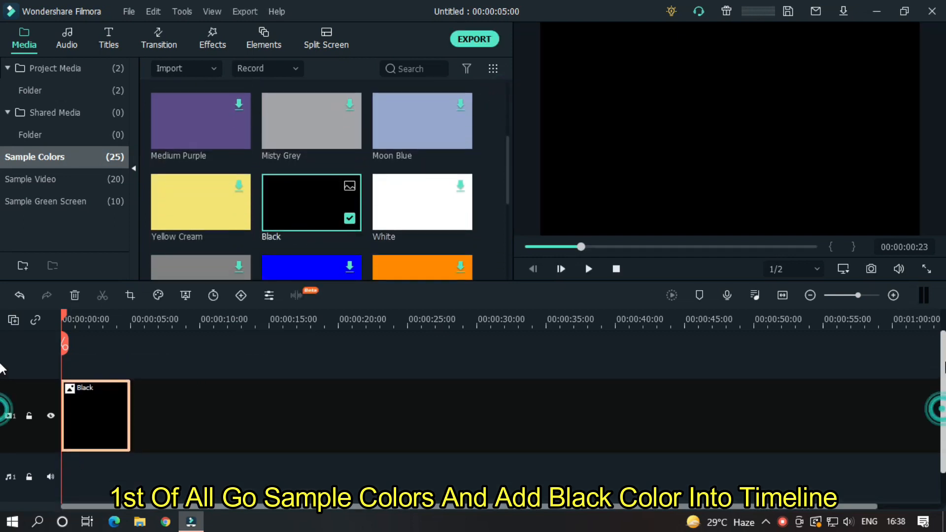
Place the Default Title preset above the black clip and bring up its text settings.
left_click(108, 39)
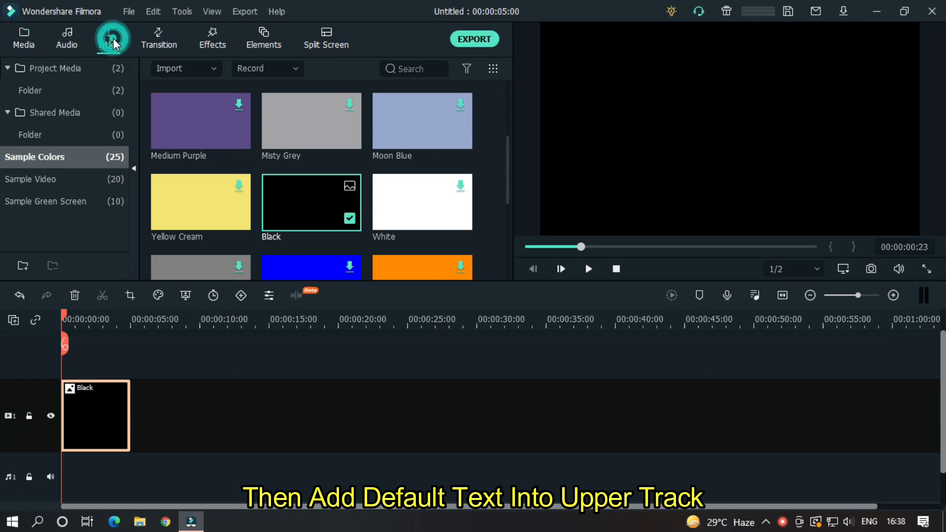
left_click(109, 38)
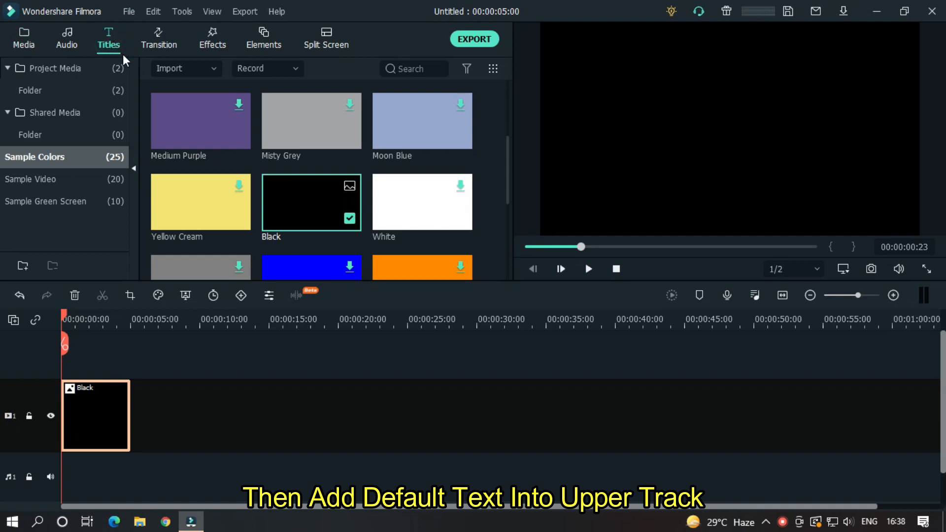
left_click(108, 38)
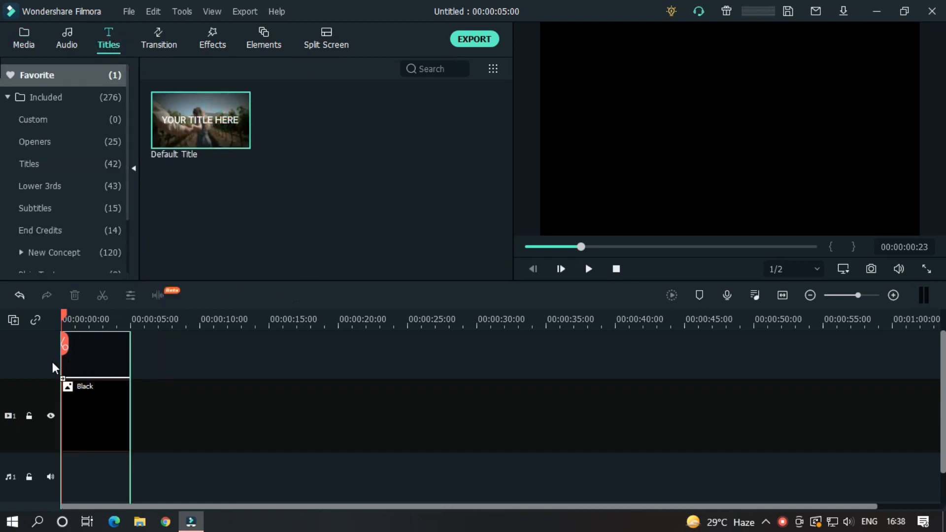
double_click(200, 119)
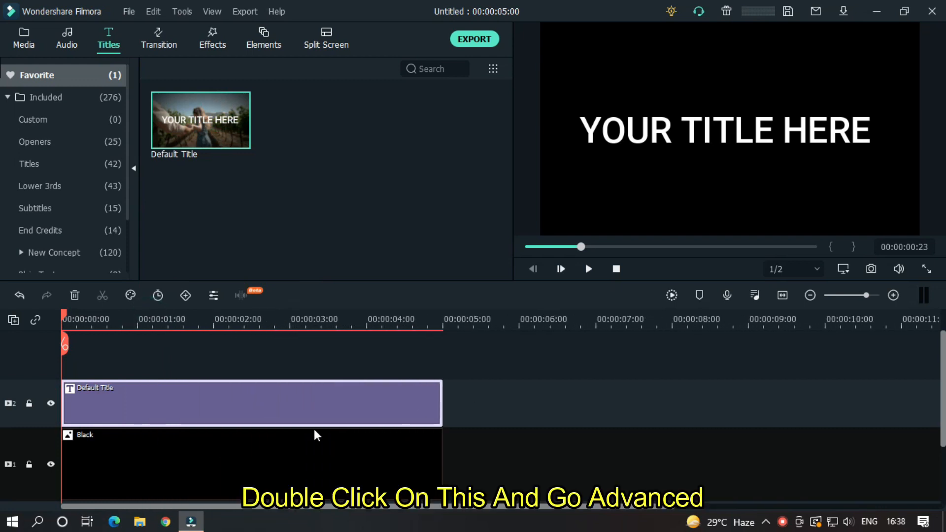
double_click(252, 402)
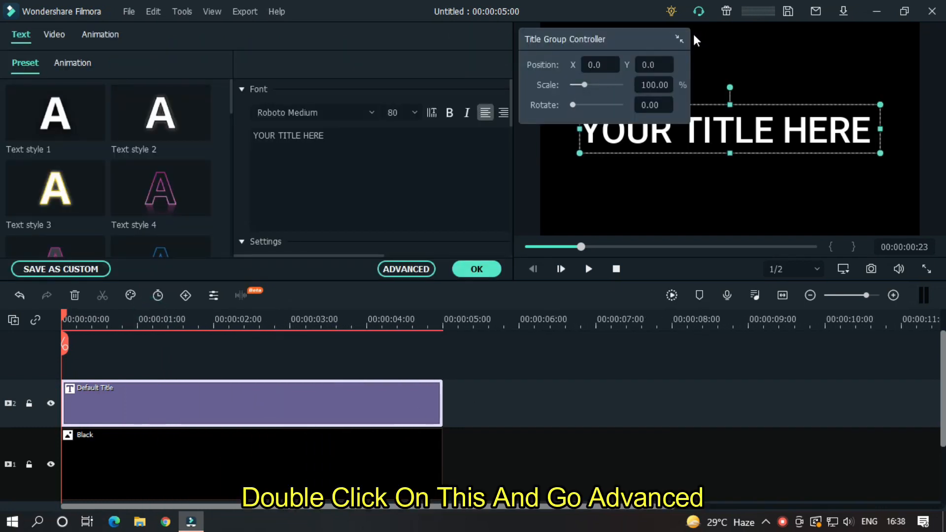
left_click(680, 38)
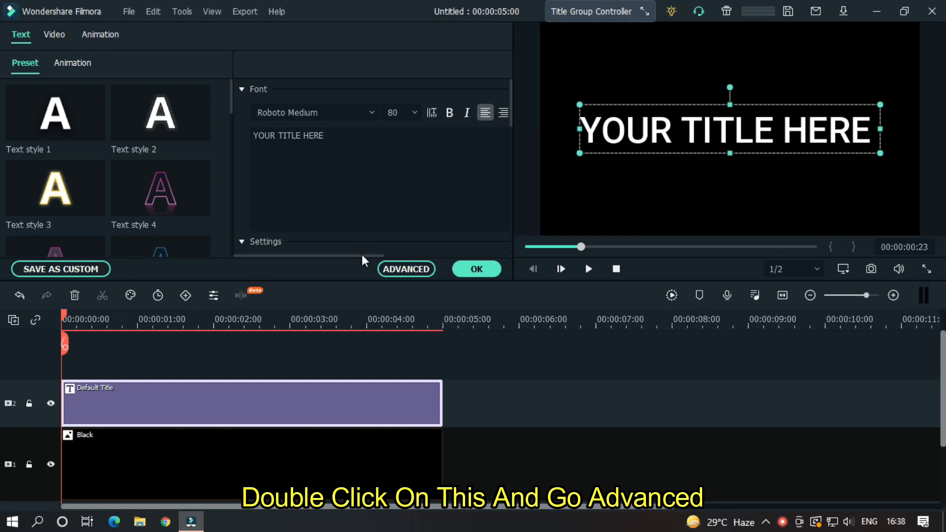
In Advanced editing, set the title to MAHMUD in LEMON MILK Bold, size 100, green fill, and confirm.
left_click(404, 268)
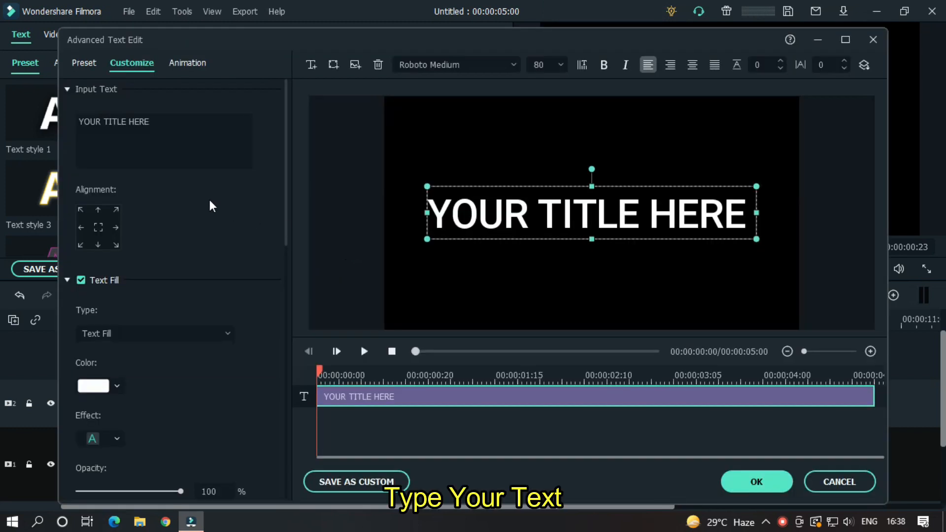
type("MAHM")
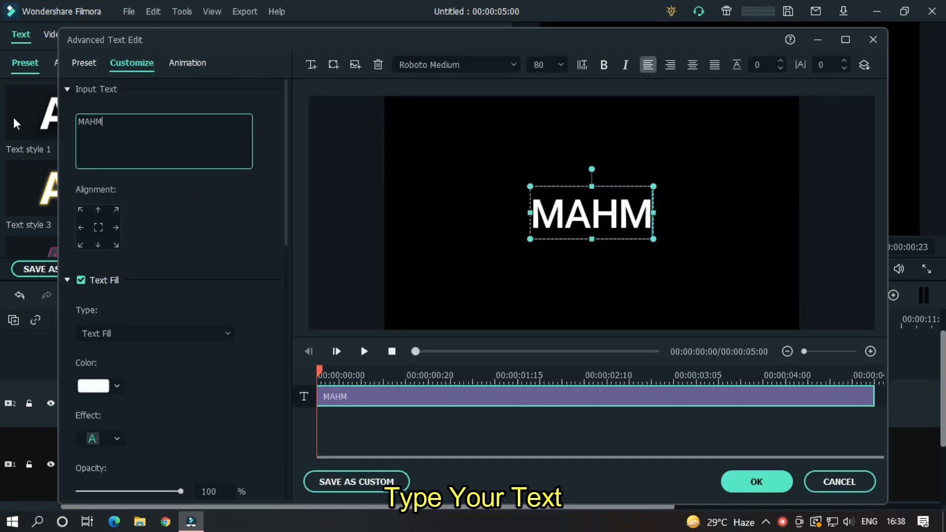
type("UD")
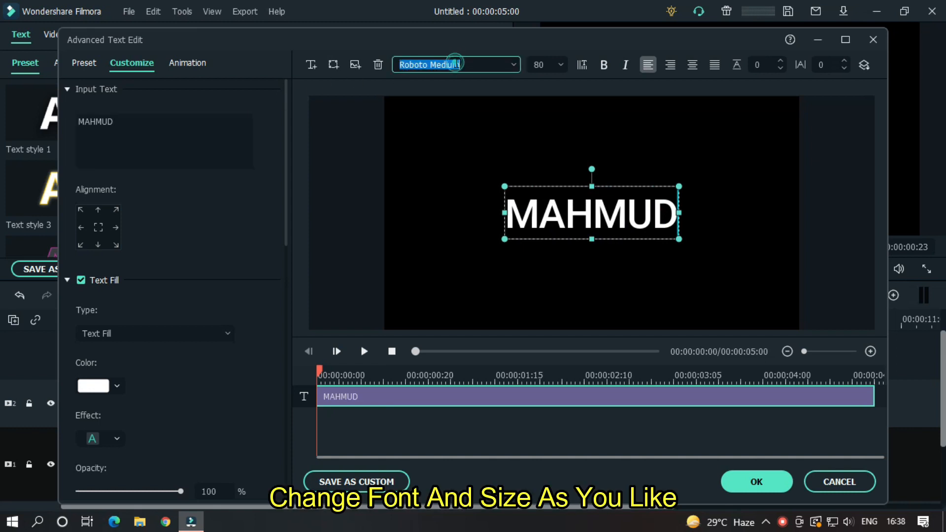
type("lemON MILK Bold")
left_click(546, 66)
type("100")
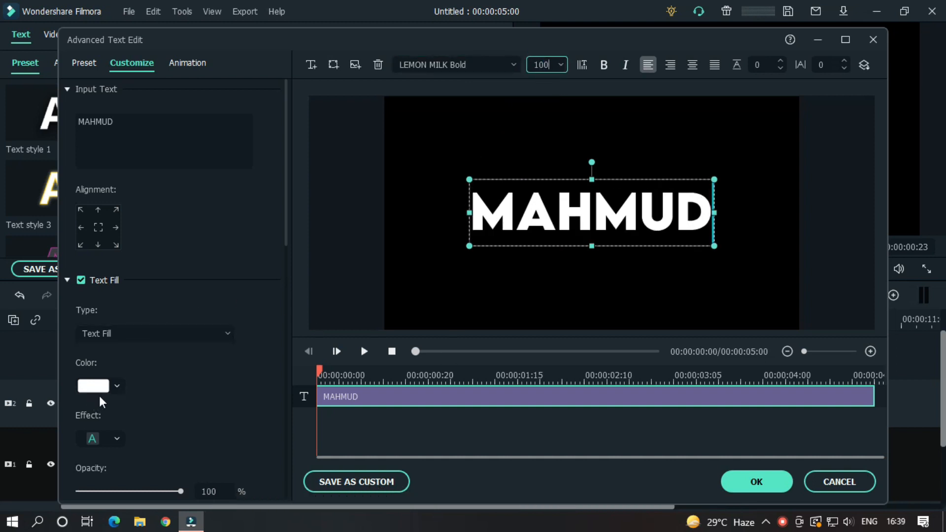
left_click(93, 386)
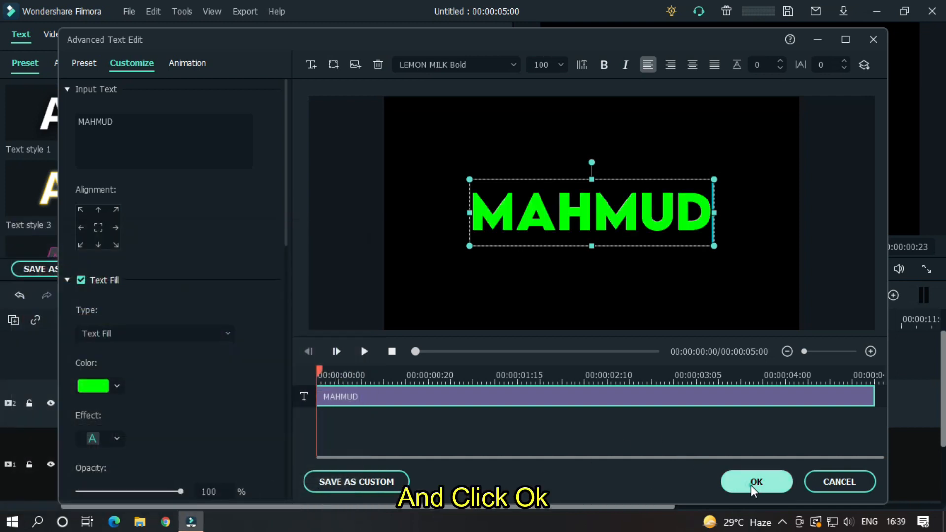
left_click(755, 482)
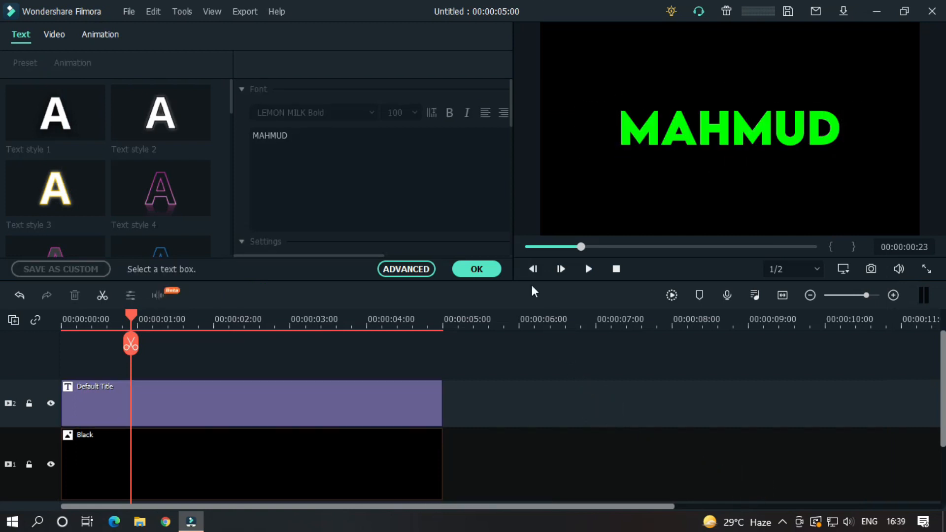
Snapshot the green MAHMUD frame into the media library and delete the title and black clips.
left_click(23, 38)
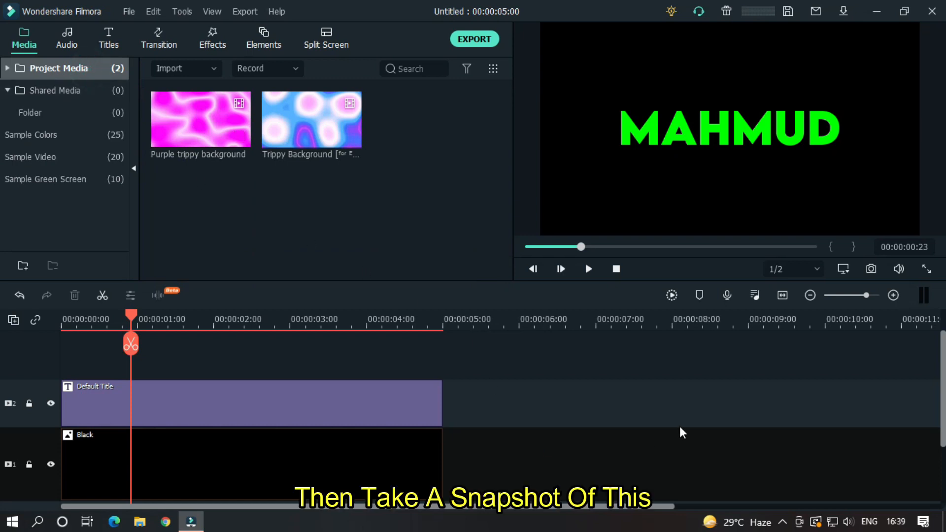
mouse_move(870, 268)
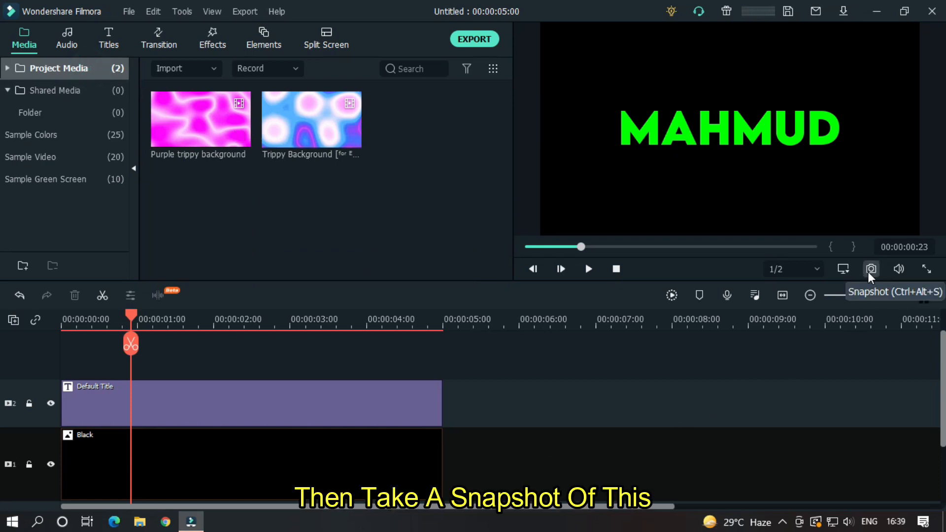
left_click(870, 268)
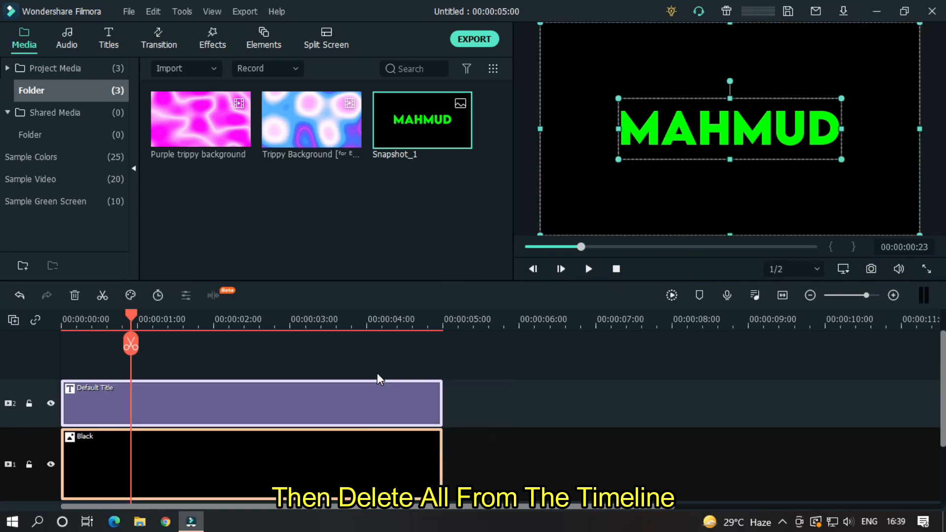
left_click(74, 294)
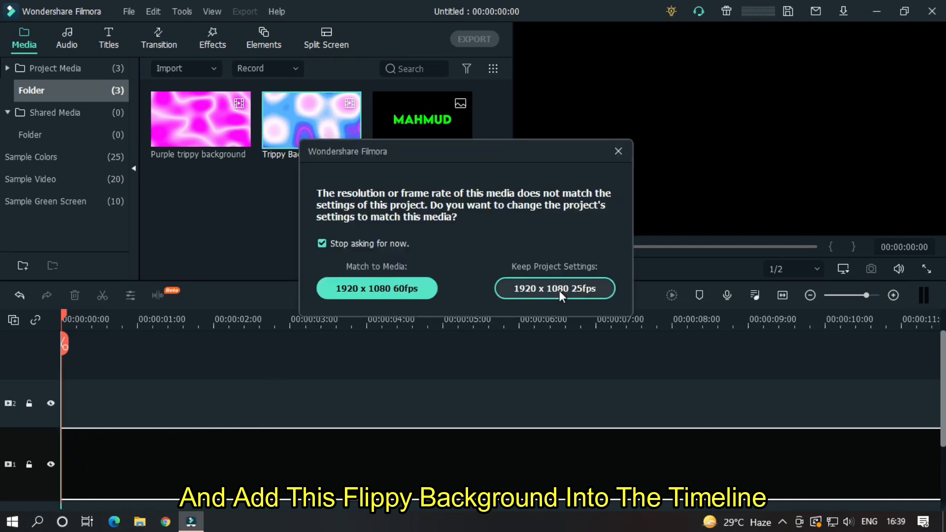
Keep the 25fps project settings for the trippy background and pick the MAHMUD snapshot.
left_click(554, 287)
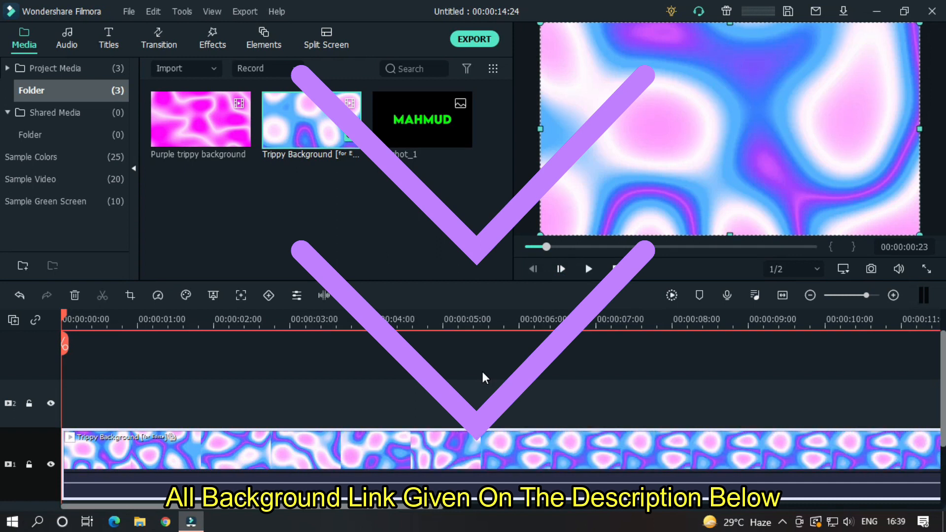
left_click(587, 268)
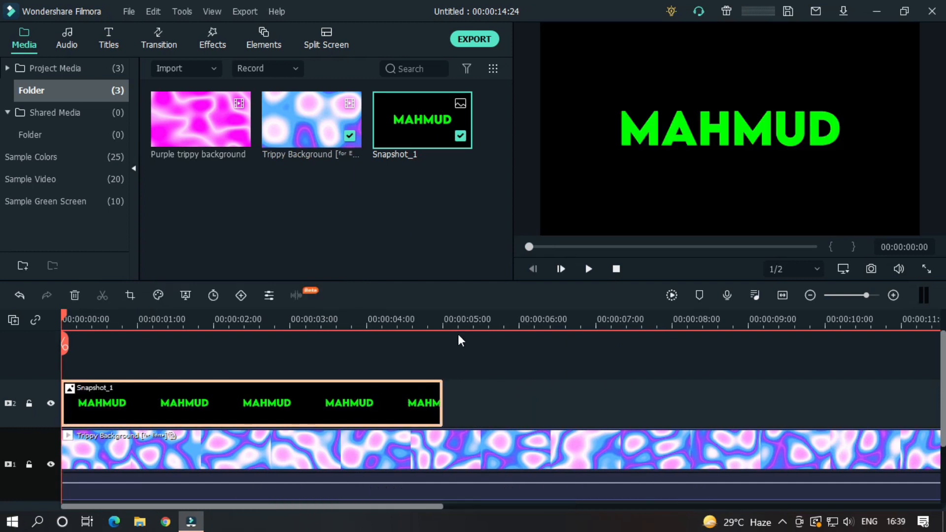
Enable Chroma Key on Snapshot_1, sample the green letters as the key colour, and confirm.
left_click(440, 319)
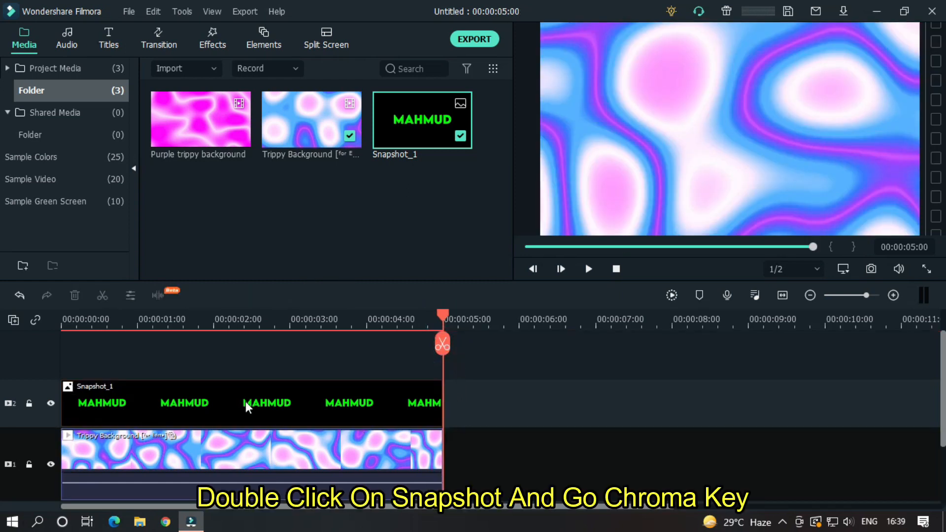
double_click(251, 403)
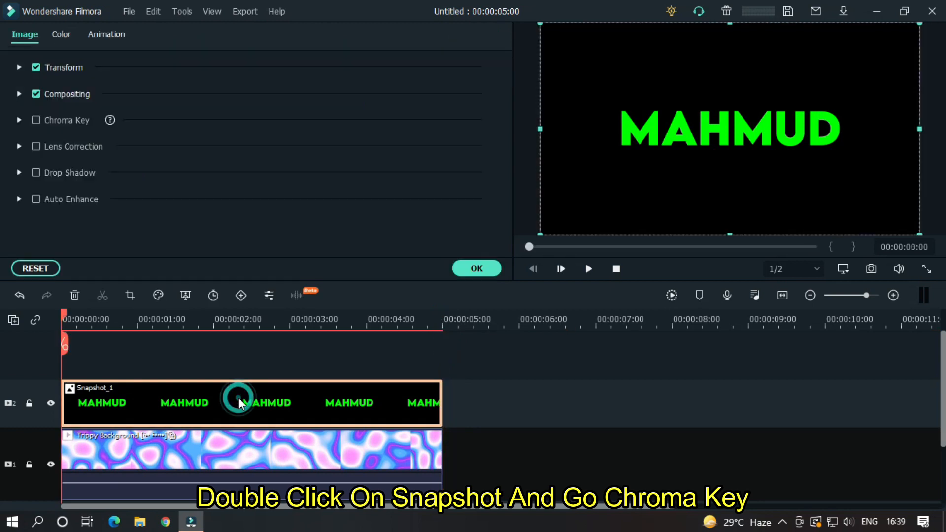
mouse_move(41, 125)
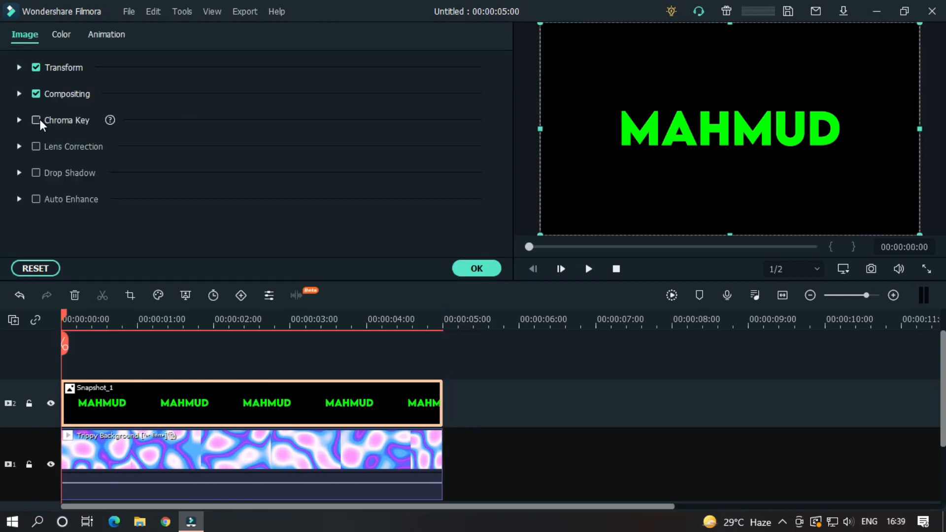
left_click(35, 120)
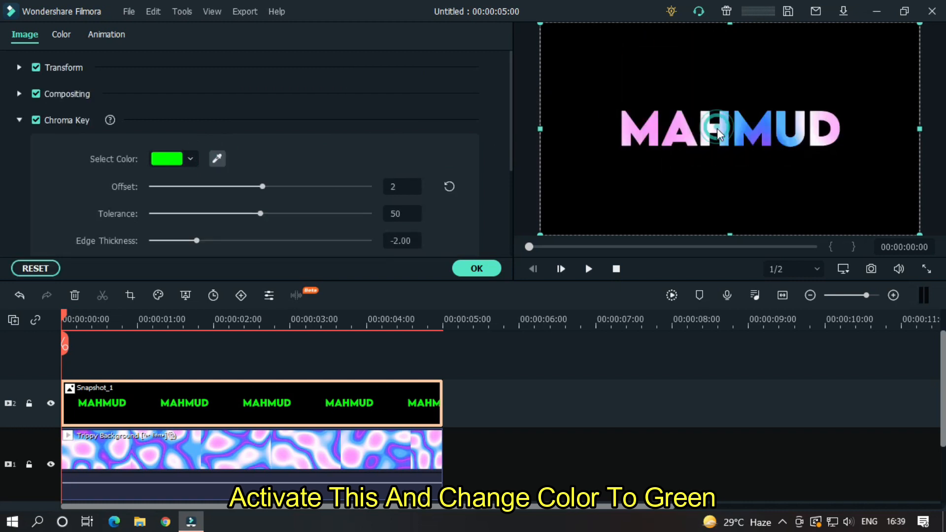
left_click(475, 268)
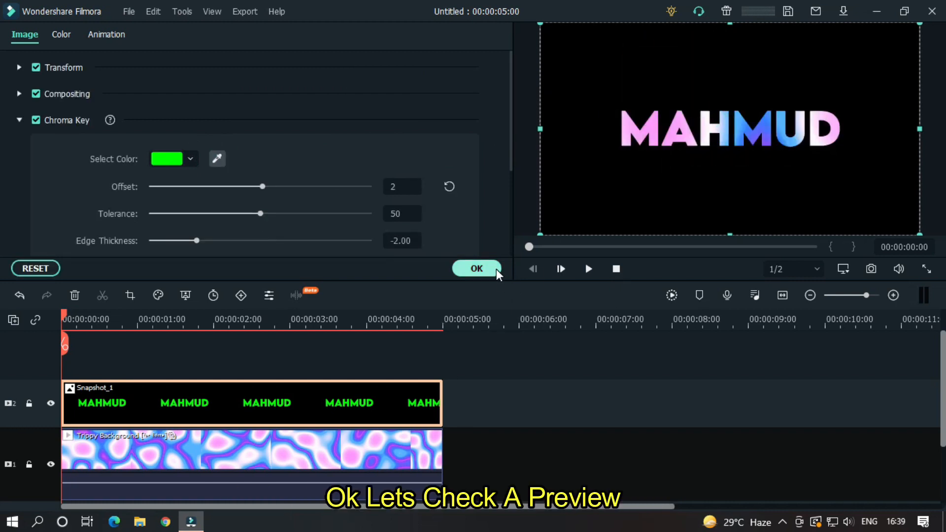
left_click(476, 268)
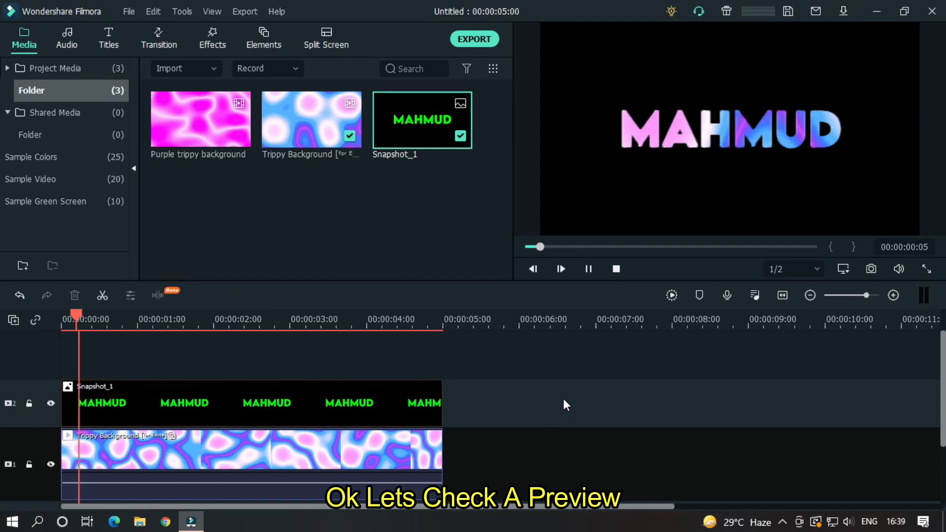
Search the Effects library for 'glow', add Glow above the snapshot and replay from the start.
left_click(560, 269)
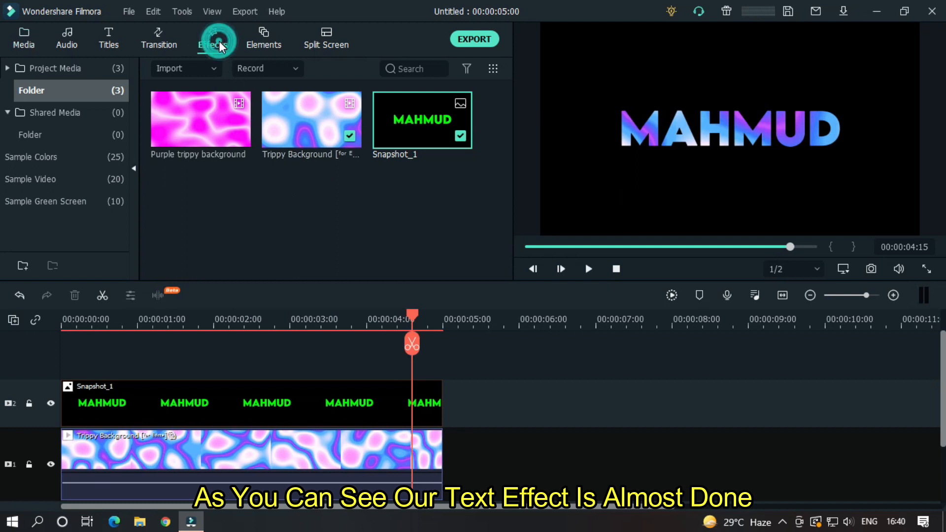
left_click(212, 38)
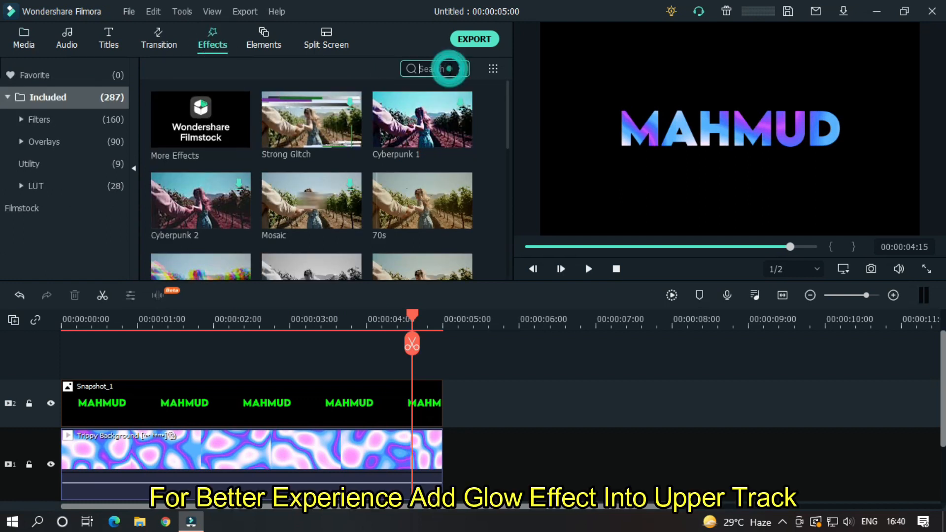
type("glow")
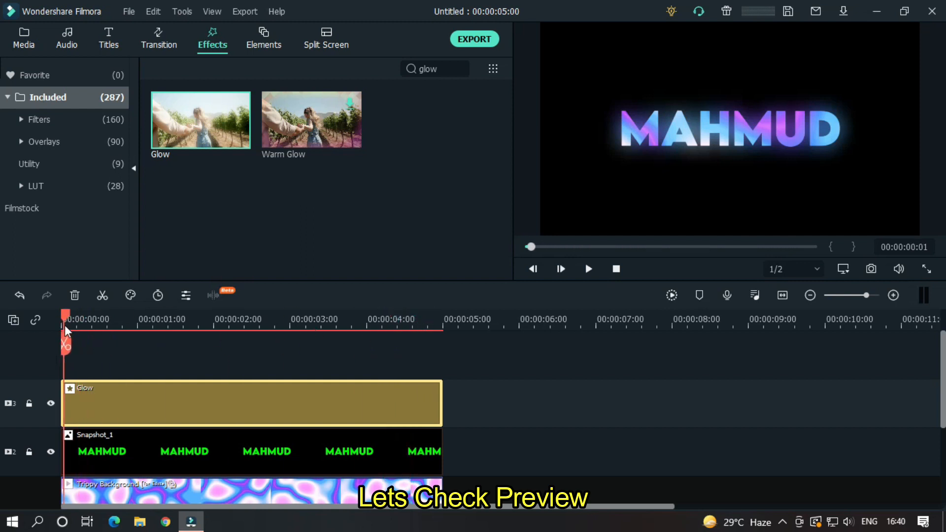
left_click(587, 269)
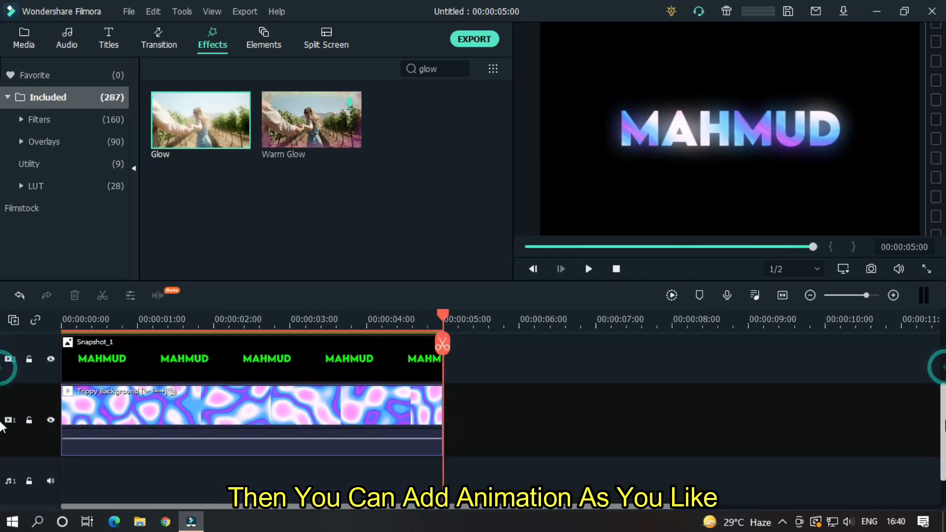
Swap in the purple trippy background at project settings, split it at 00:00:05 and preview.
left_click(24, 38)
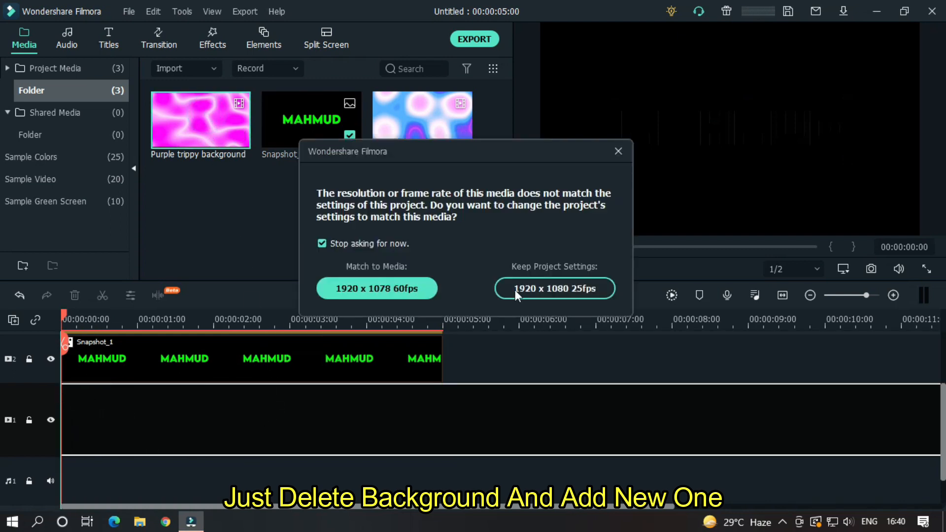
left_click(553, 288)
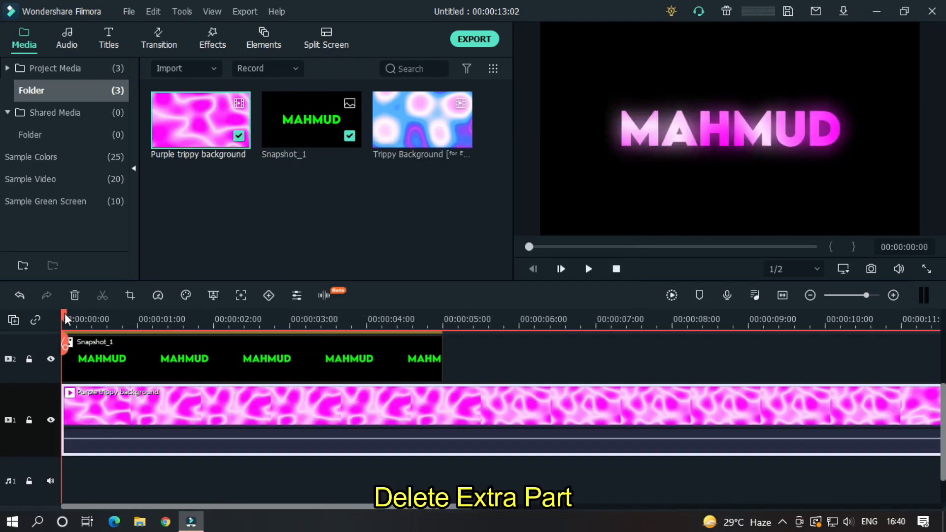
left_click(444, 319)
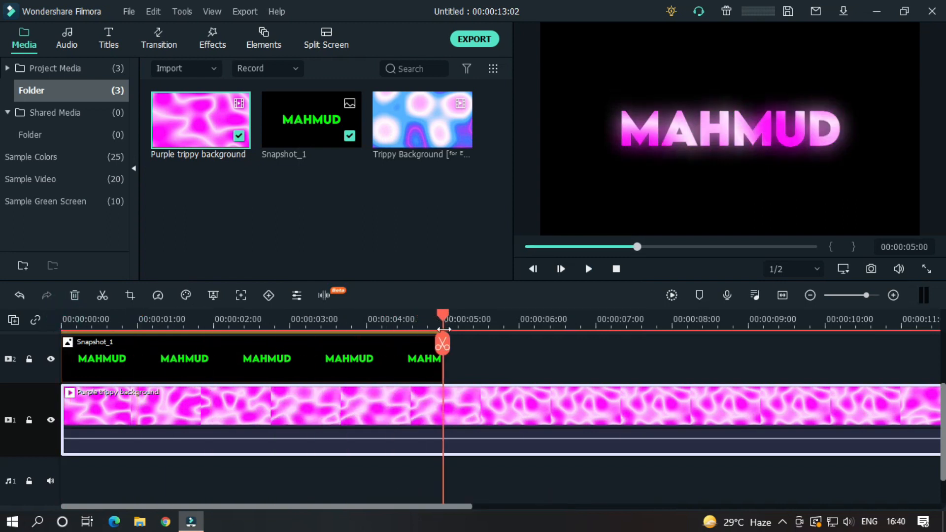
left_click(442, 342)
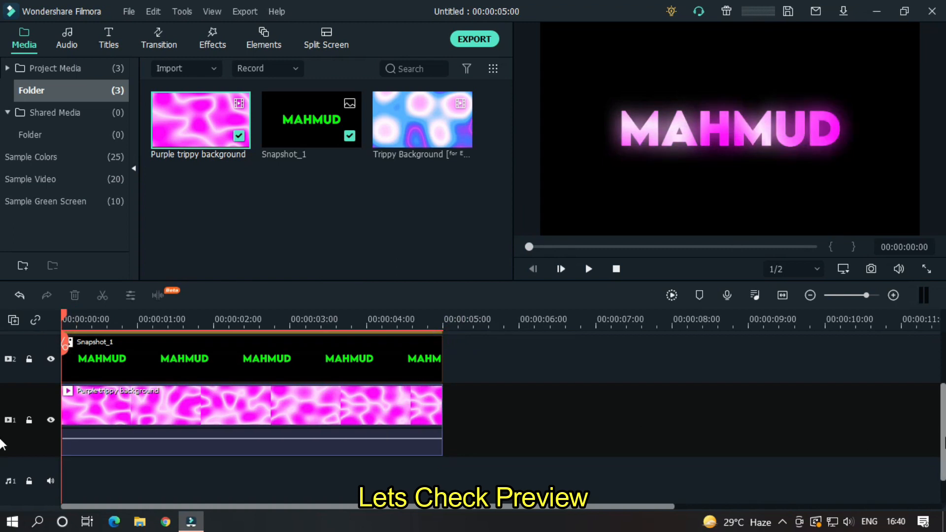
left_click(587, 269)
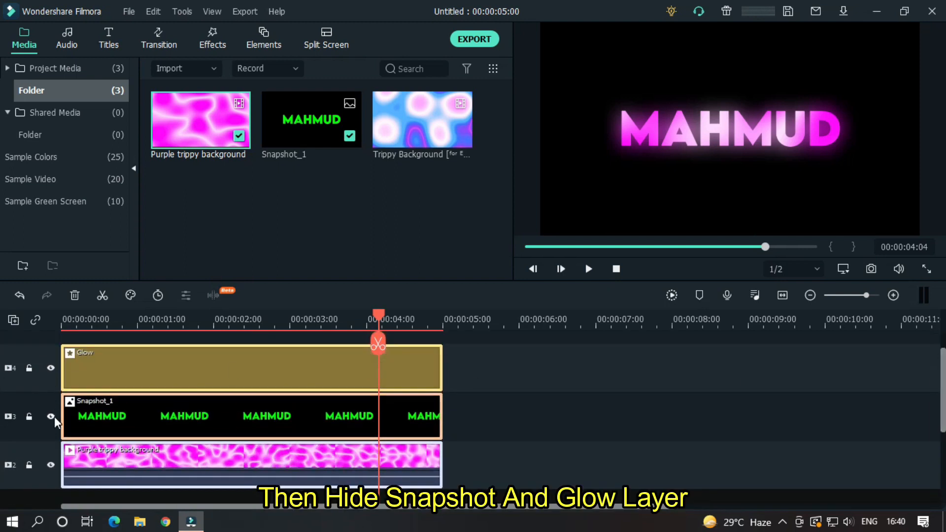
Hide the Snapshot_1 and Glow tracks via their eye icons.
left_click(51, 368)
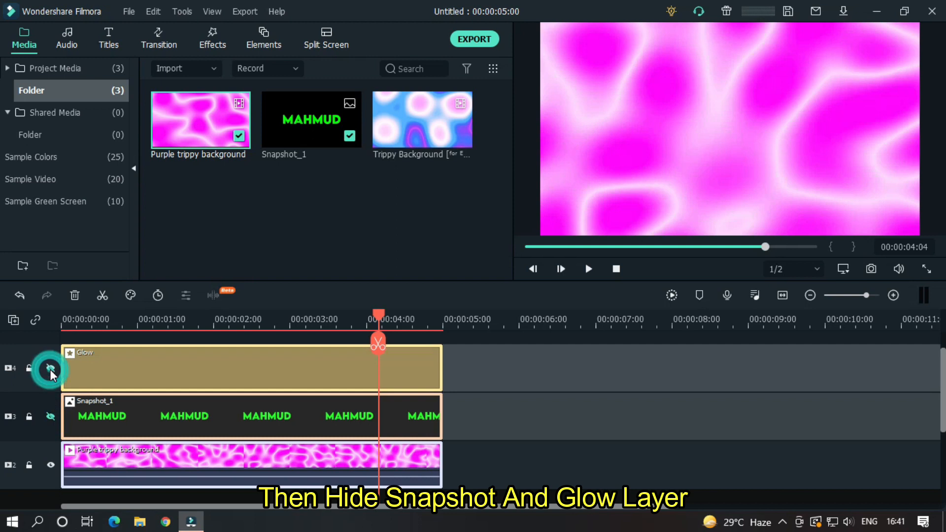
left_click(51, 367)
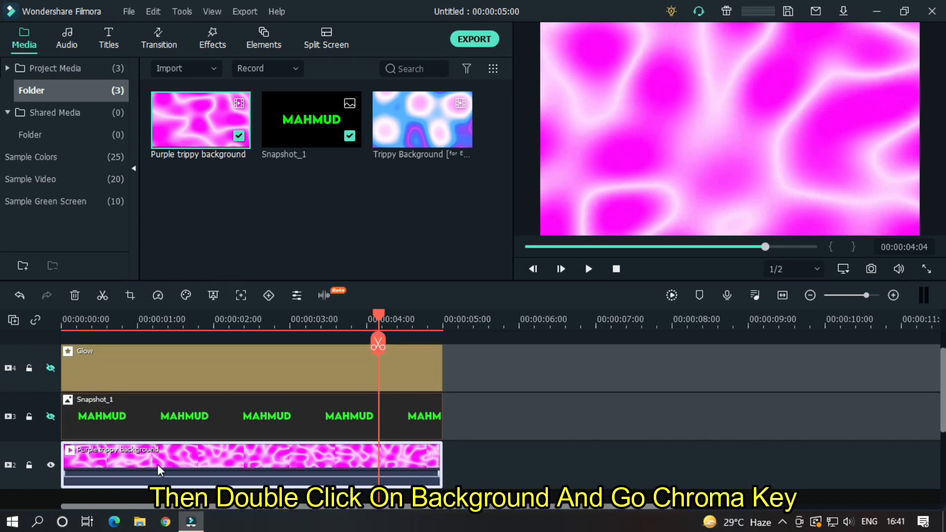
Enable Chroma Key on the background clip, sample the pink from the preview, and confirm.
double_click(159, 464)
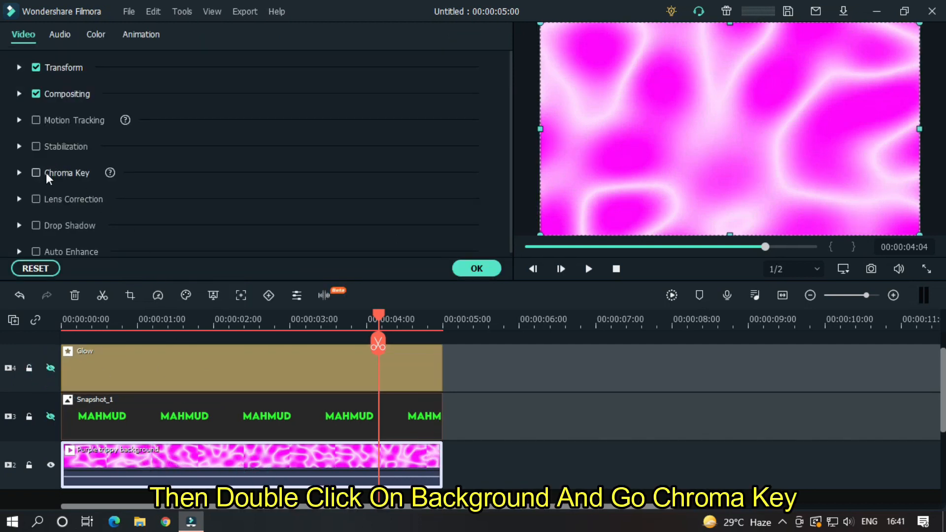
left_click(35, 172)
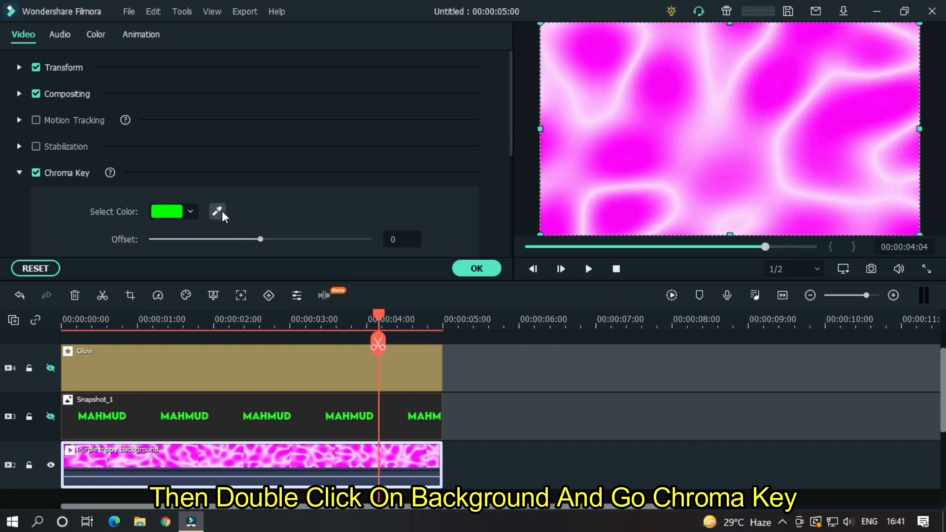
left_click(633, 147)
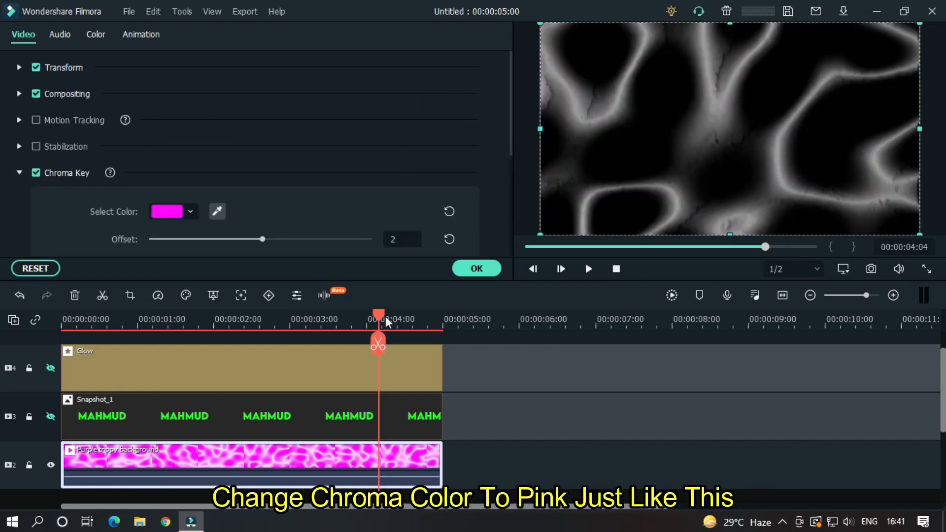
left_click(475, 268)
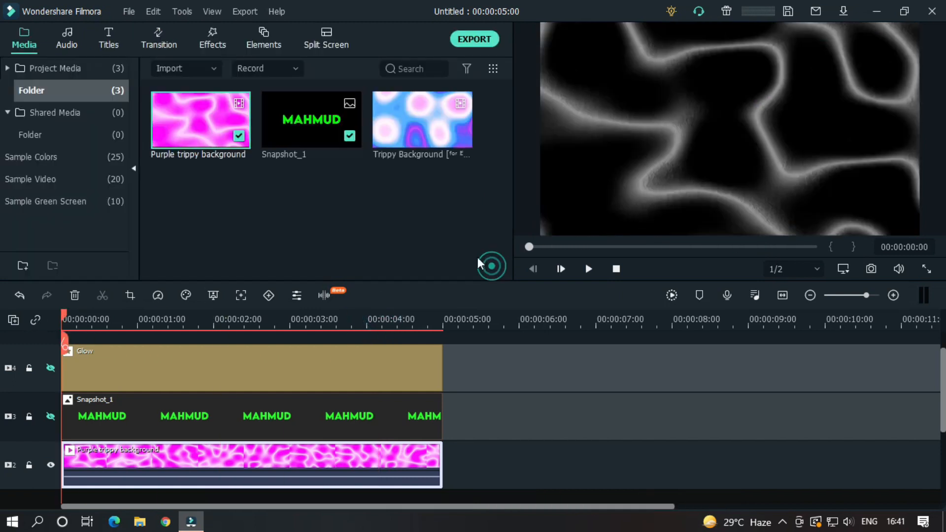
Add a Blue sample colour beneath the background and unhide the Snapshot_1 and Glow tracks.
left_click(35, 157)
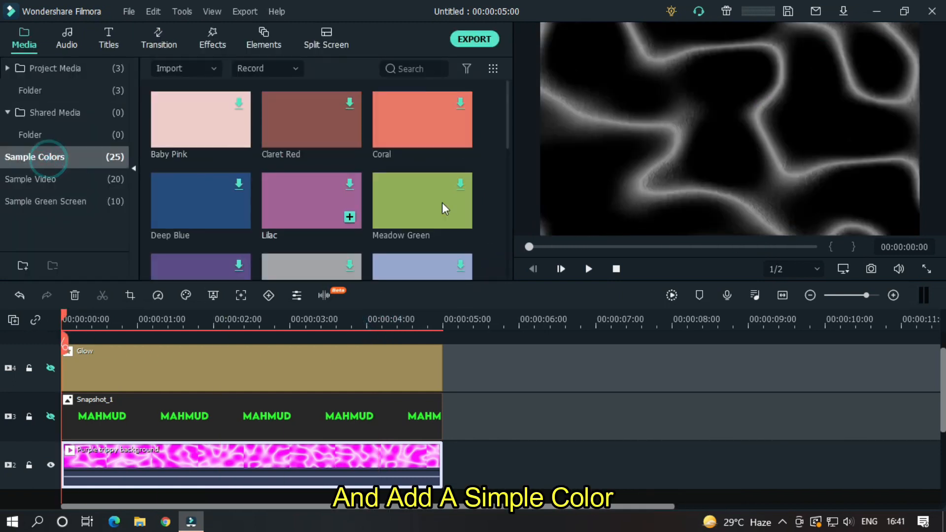
scroll("down", 3)
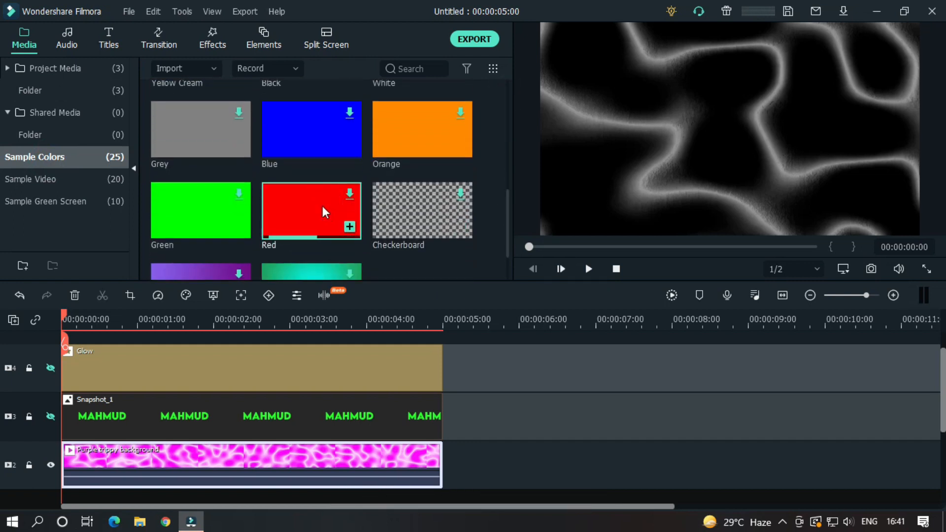
mouse_move(319, 139)
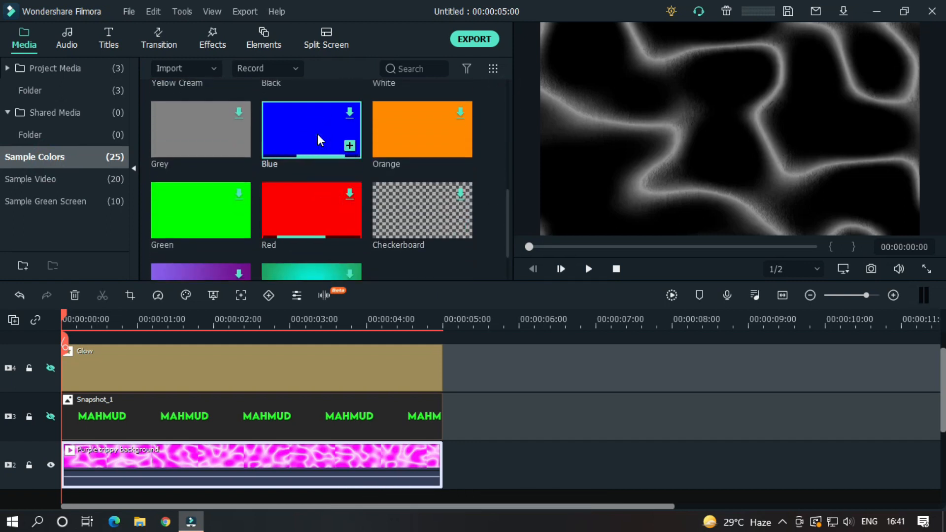
mouse_move(313, 227)
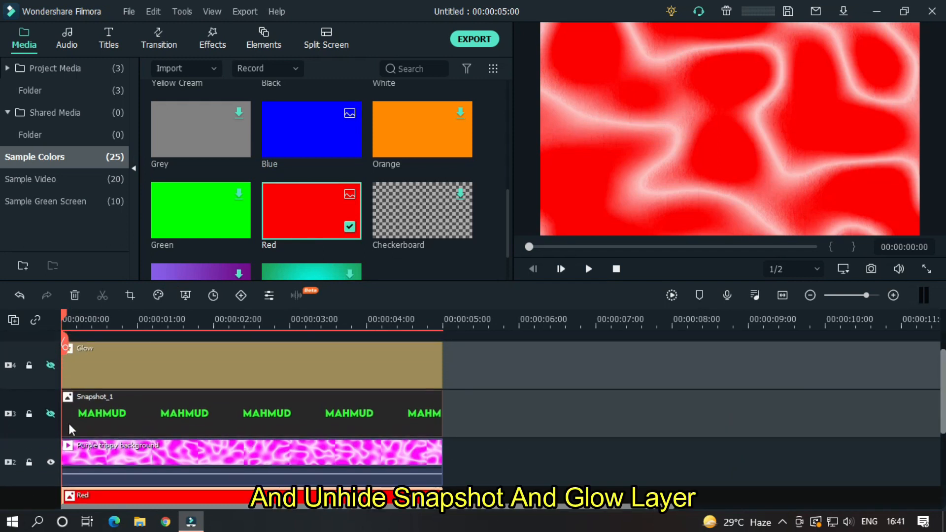
left_click(50, 364)
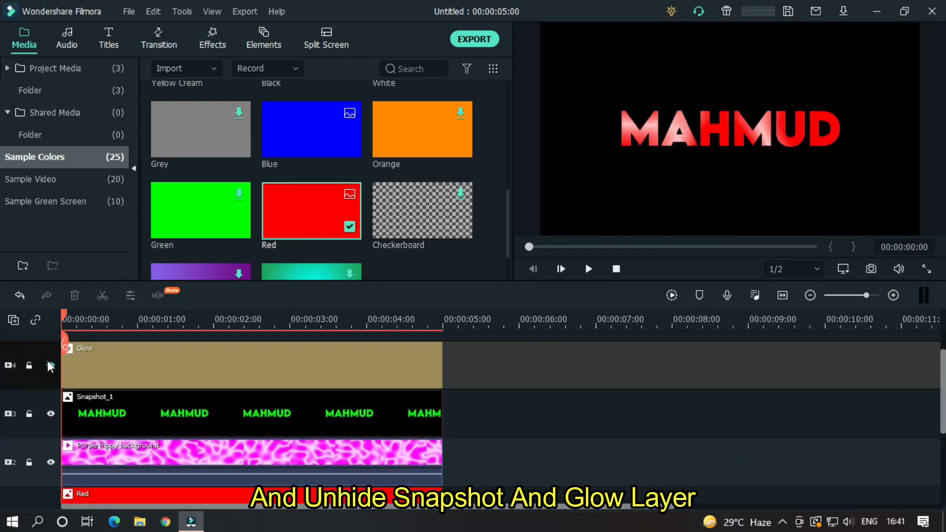
left_click(587, 269)
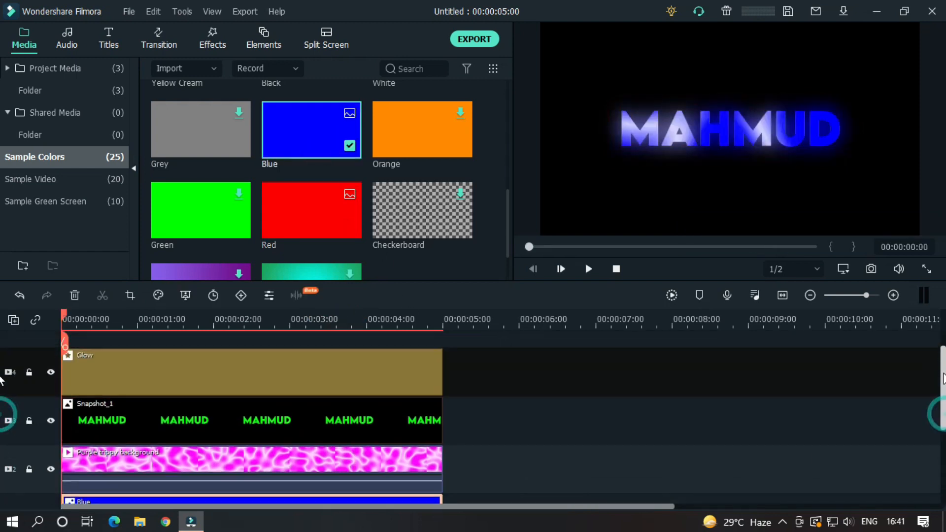
left_click(587, 269)
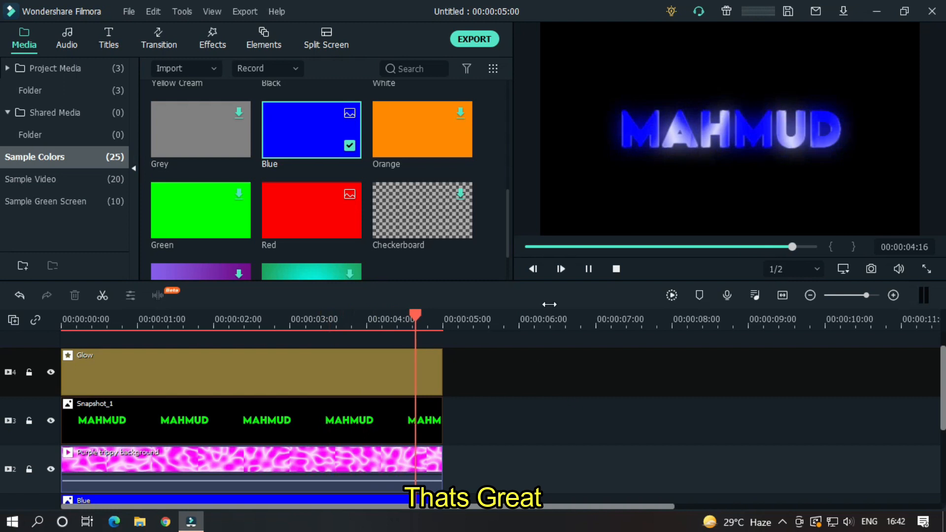
left_click(587, 268)
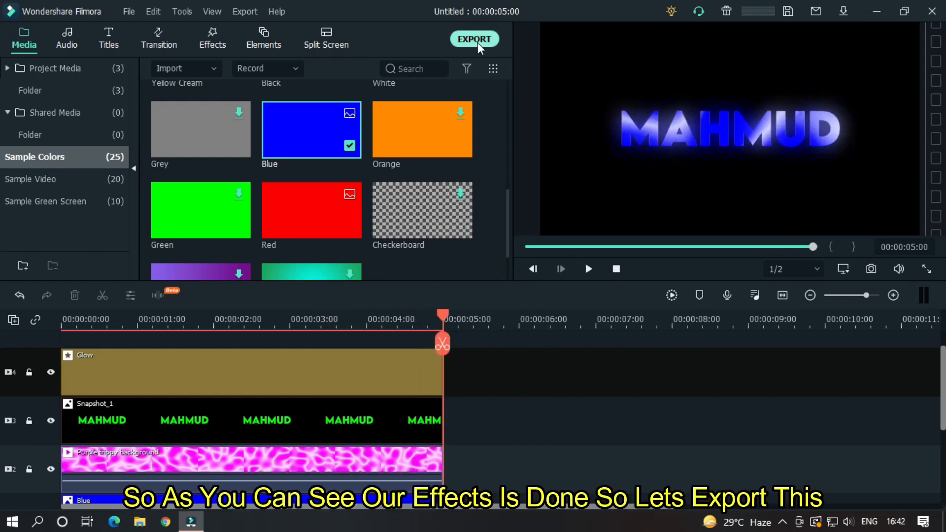
Start a Local MP4 export and name the output 'Trippy Text'.
left_click(474, 39)
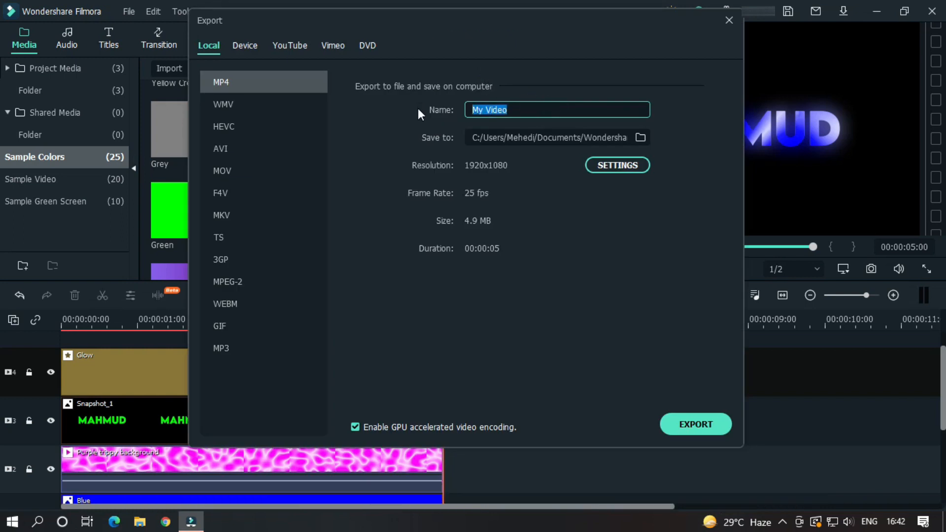
type("Trippy Text")
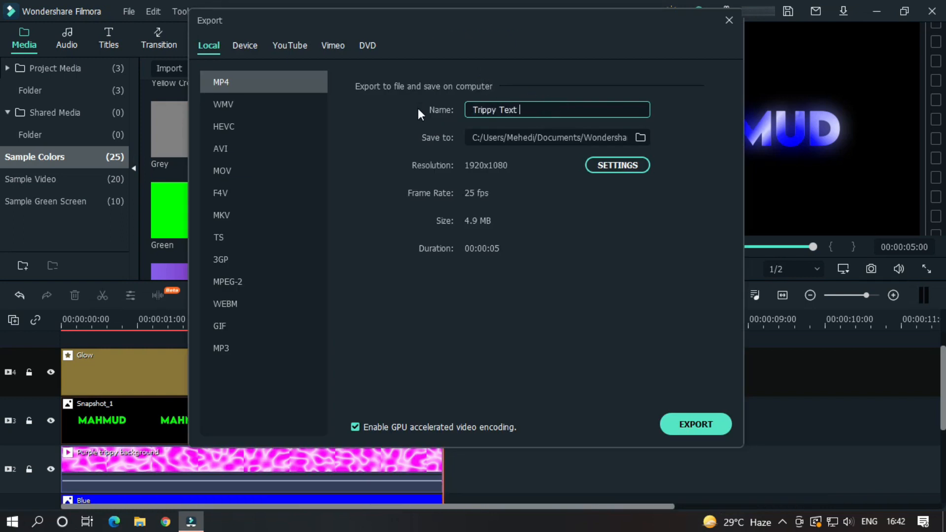